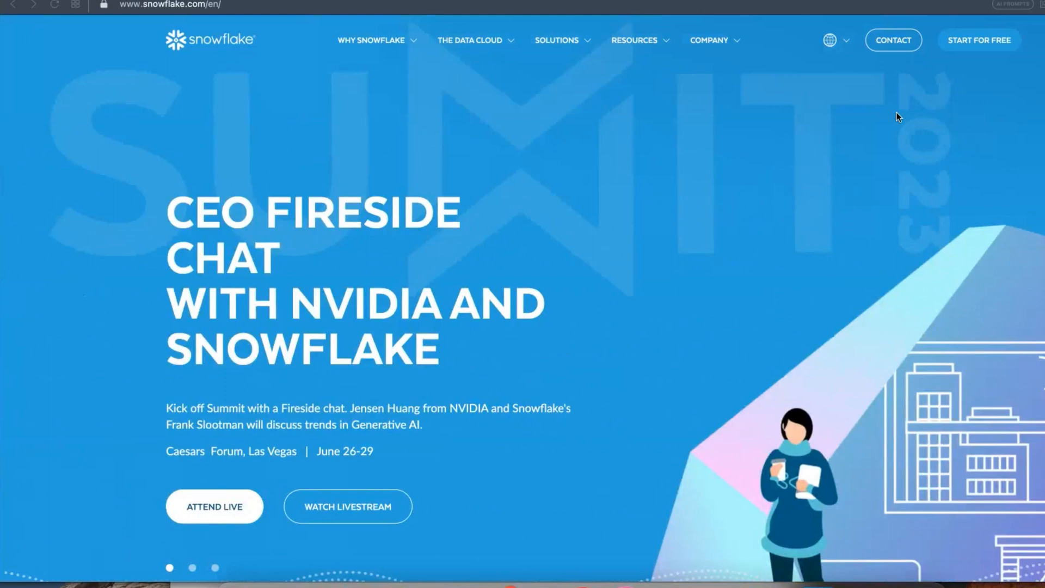
{"action": "mouse_move", "coordinate": [254, 52]}
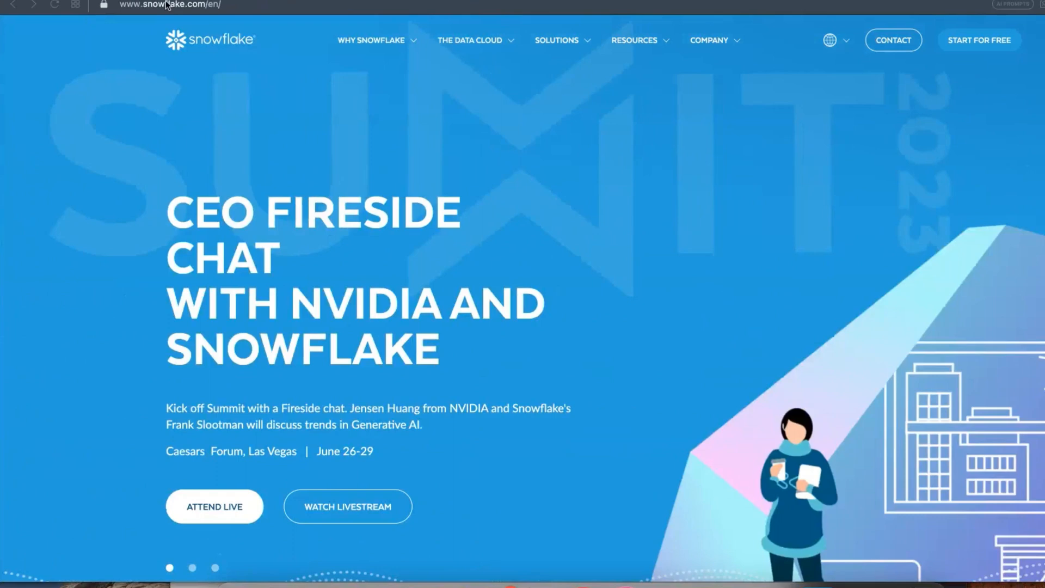
Step: Glance at the Data Cloud menu, then start the free trial signup from the homepage
{"action": "left_click", "coordinate": [470, 41]}
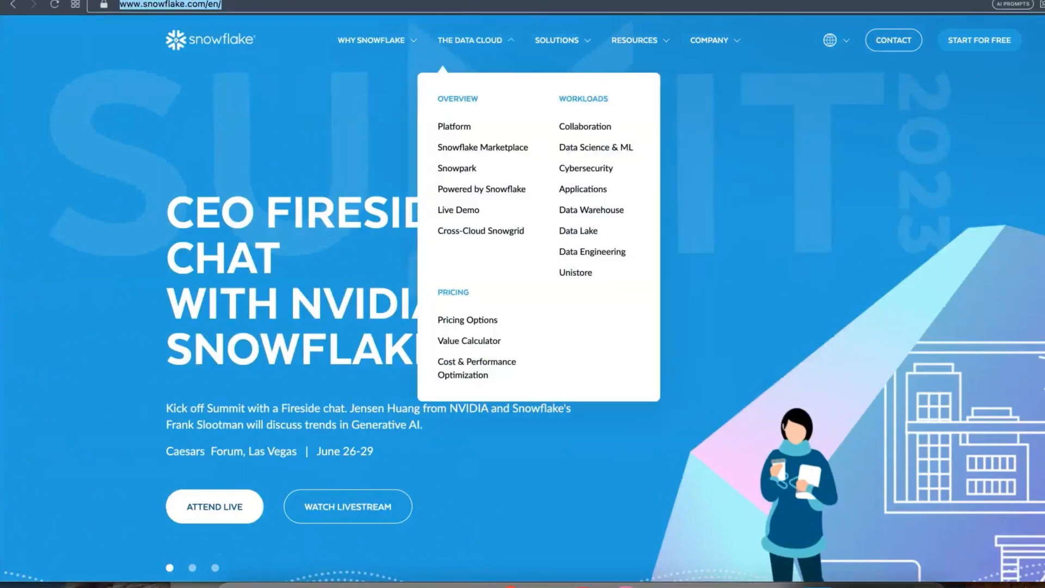
{"action": "mouse_move", "coordinate": [910, 91]}
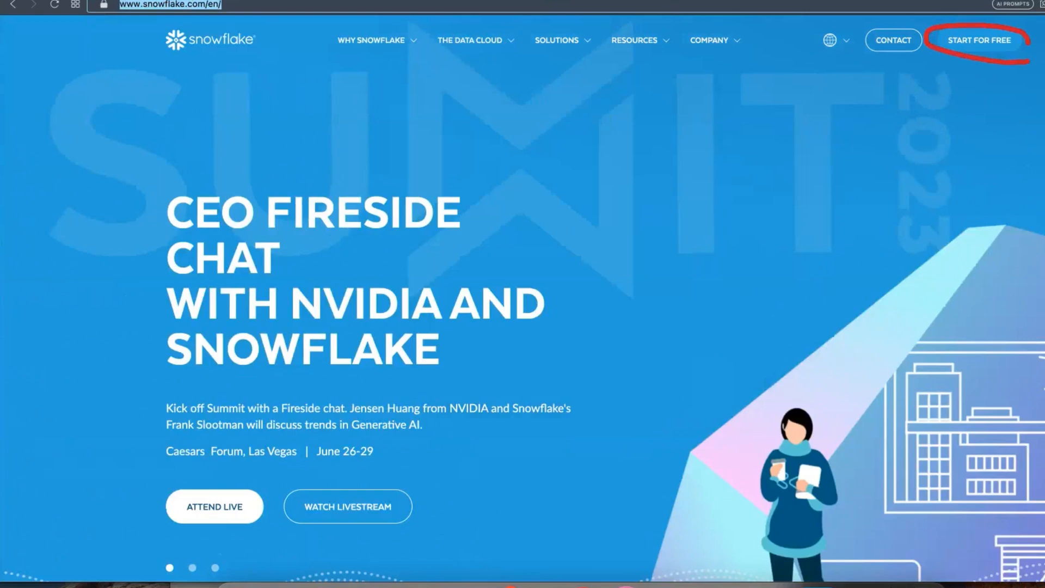
{"action": "left_click", "coordinate": [978, 40]}
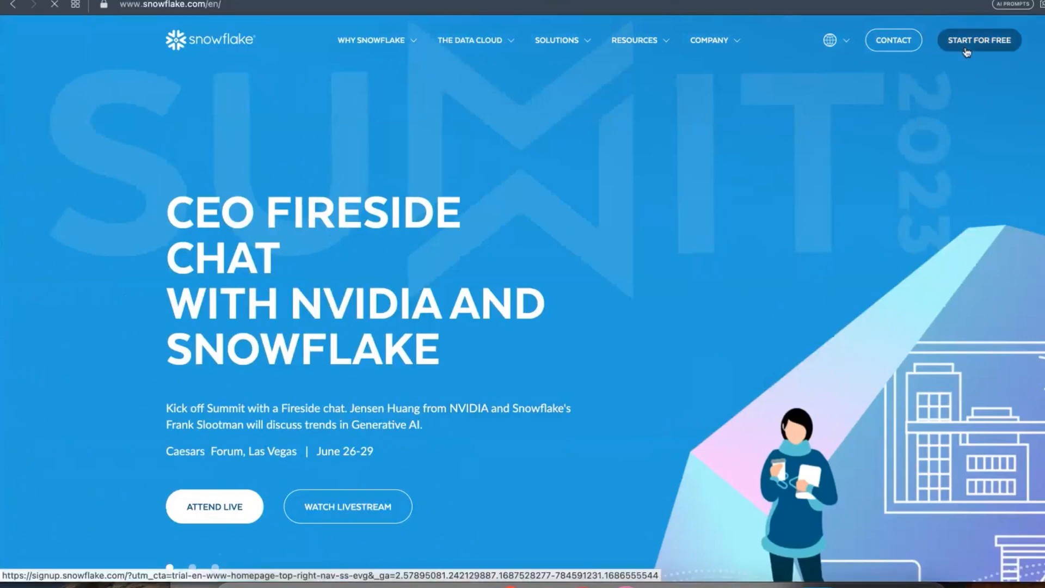
{"action": "left_click", "coordinate": [979, 40]}
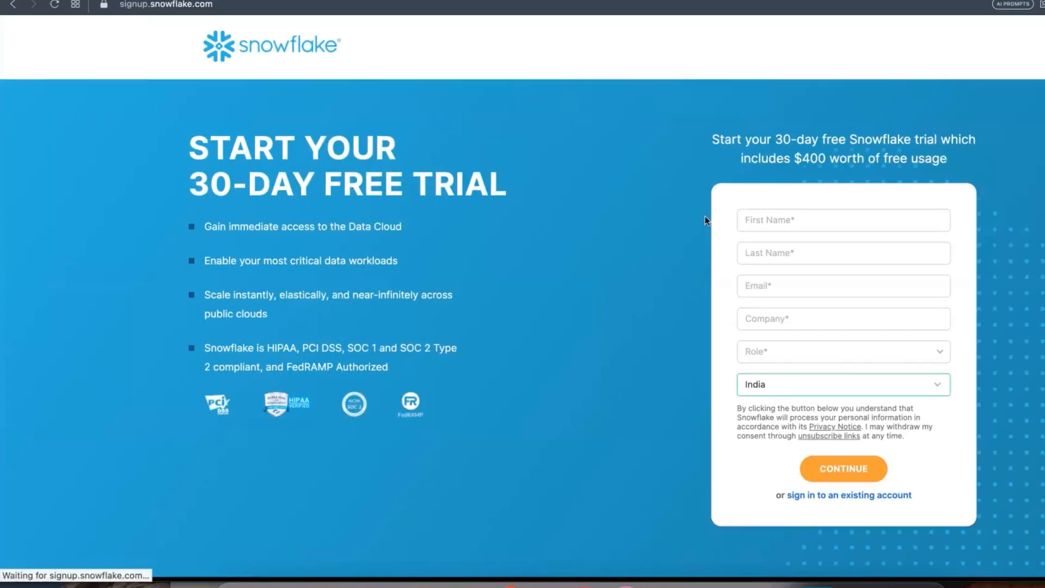
{"action": "left_click", "coordinate": [843, 220]}
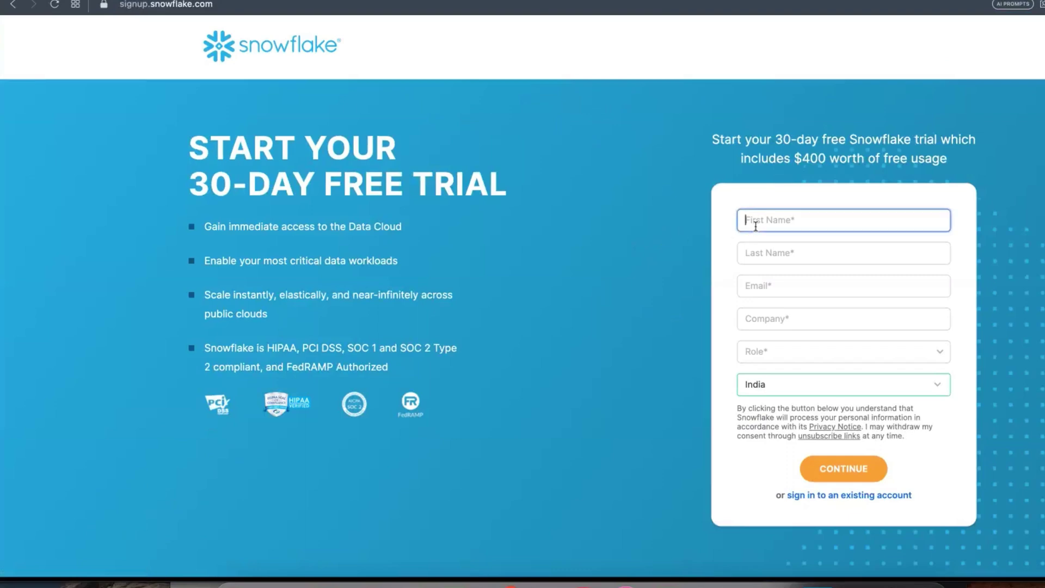
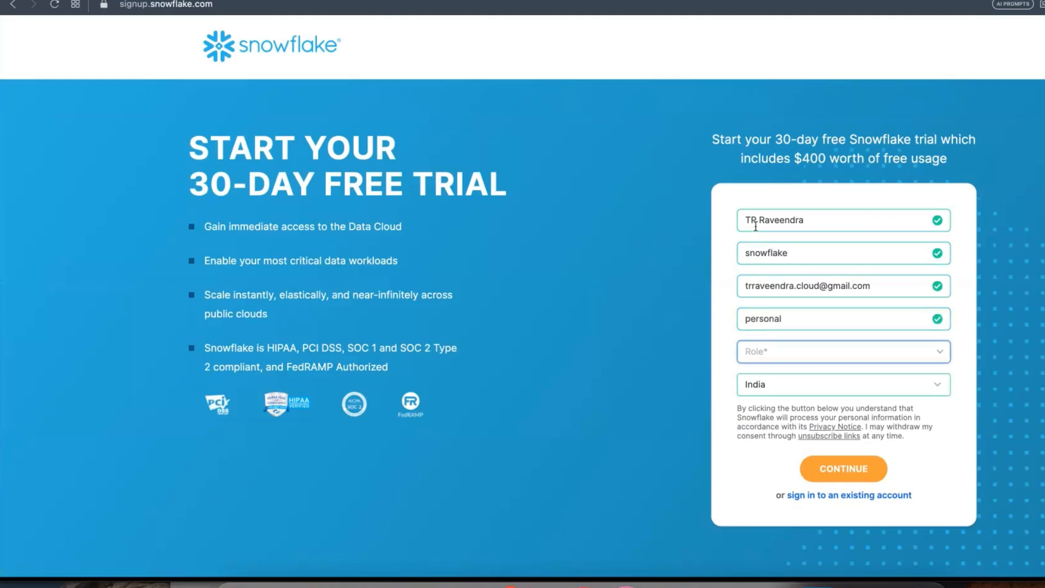
Step: Choose Data Engineer as the role and continue to the next page
{"action": "left_click", "coordinate": [842, 351]}
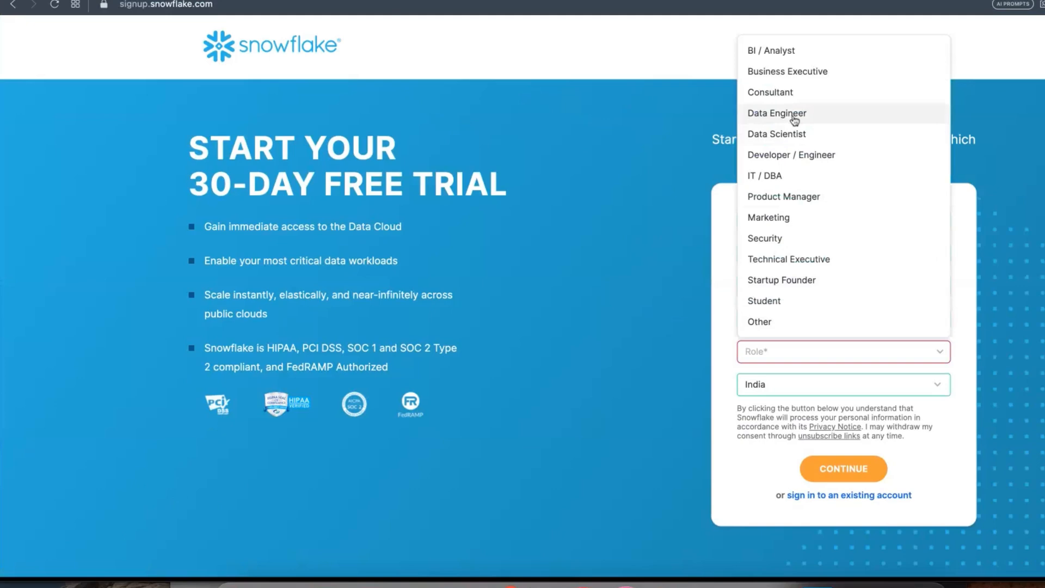
{"action": "left_click", "coordinate": [776, 112]}
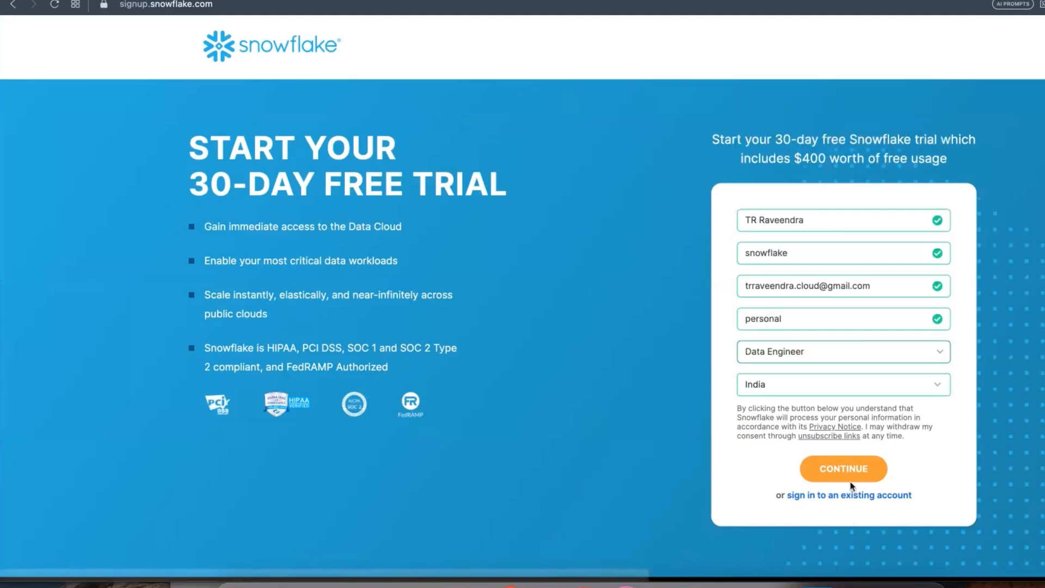
{"action": "left_click", "coordinate": [842, 468]}
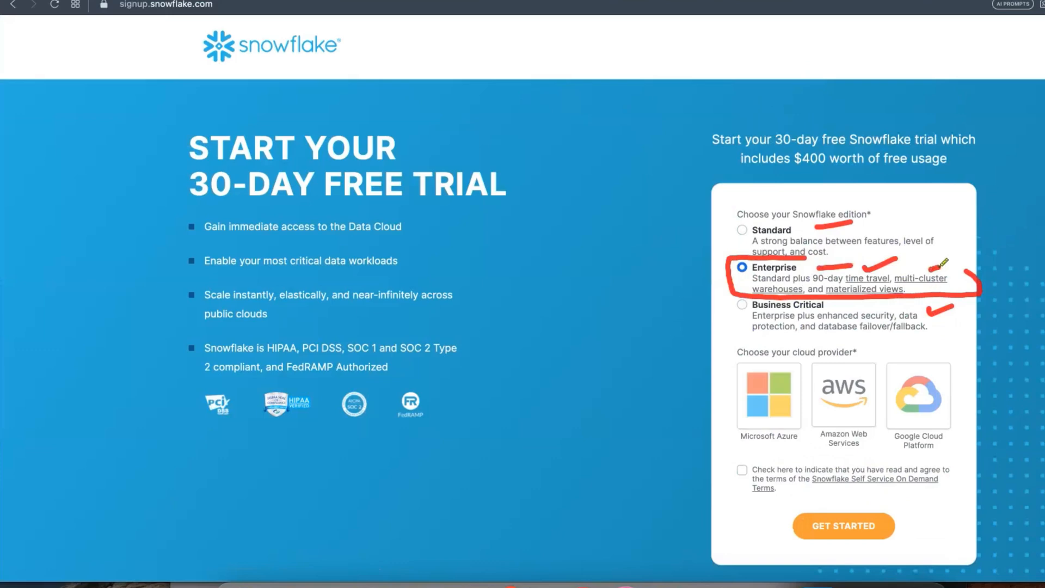
{"action": "mouse_move", "coordinate": [917, 292]}
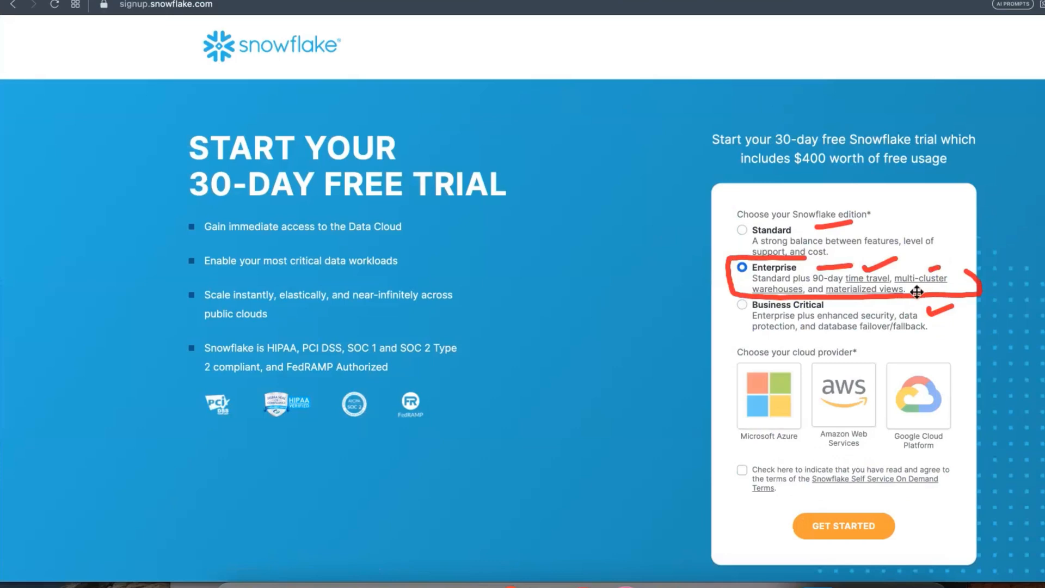
{"action": "mouse_move", "coordinate": [918, 283]}
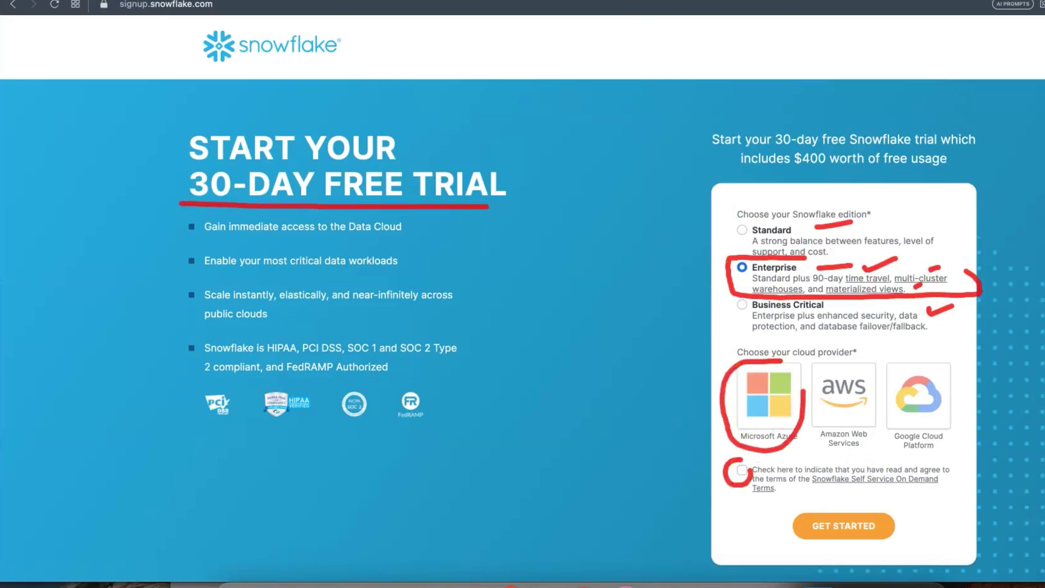
Step: Choose Microsoft Azure in Central India (Pune), accept the terms and get started
{"action": "left_click", "coordinate": [769, 398]}
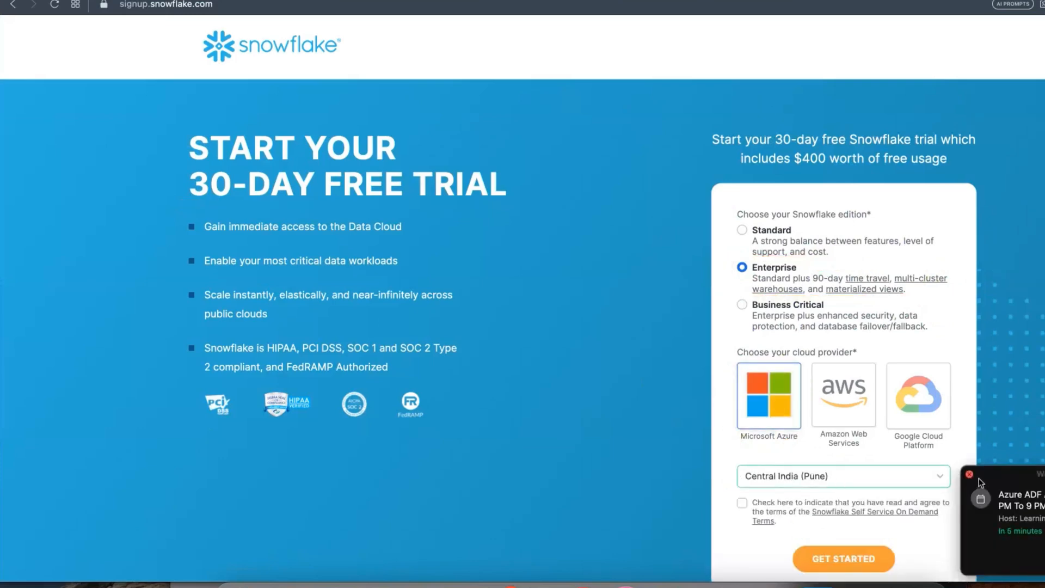
{"action": "left_click", "coordinate": [968, 475]}
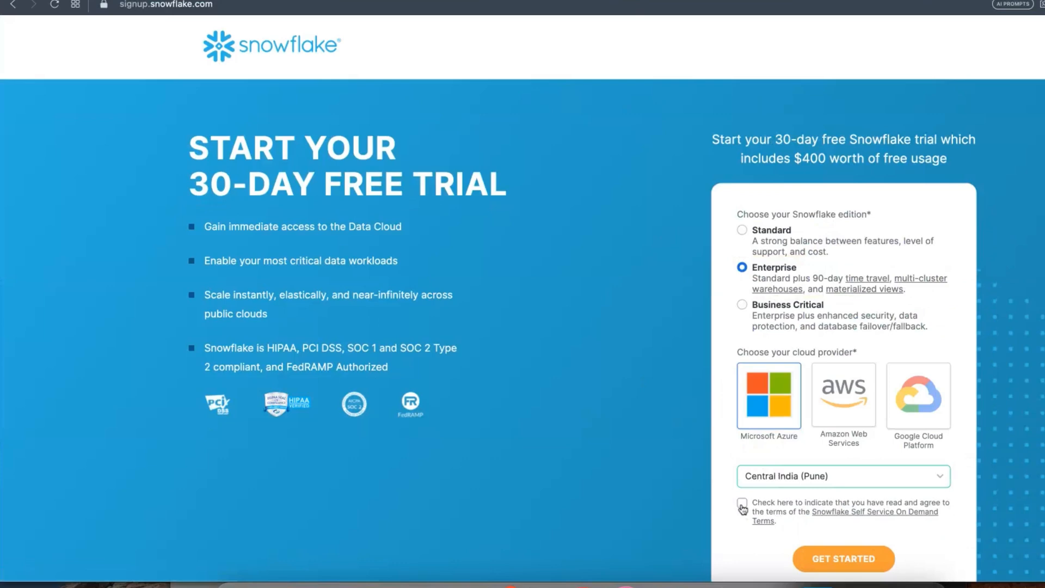
{"action": "left_click", "coordinate": [741, 503]}
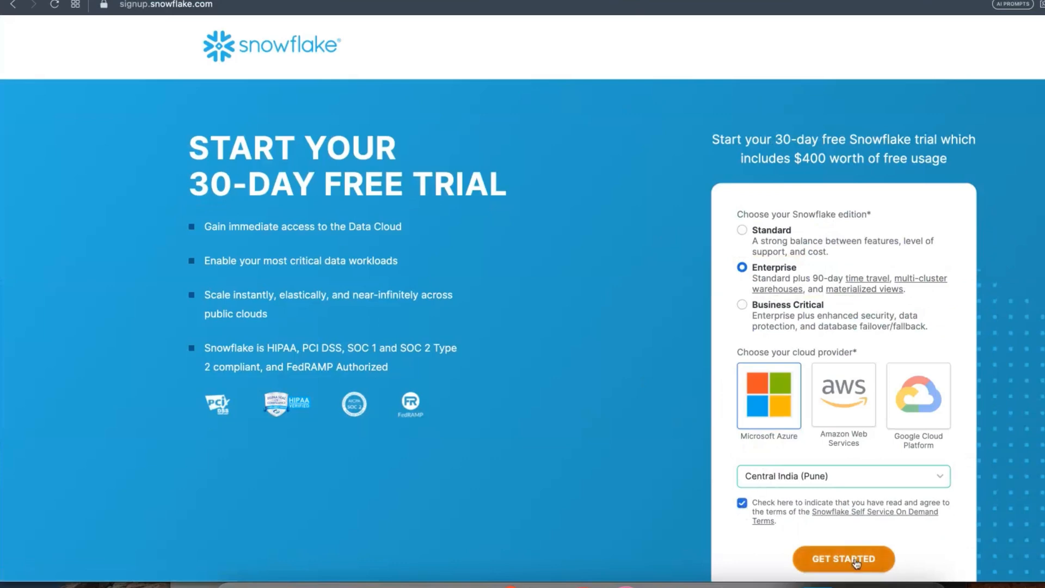
{"action": "left_click", "coordinate": [842, 558]}
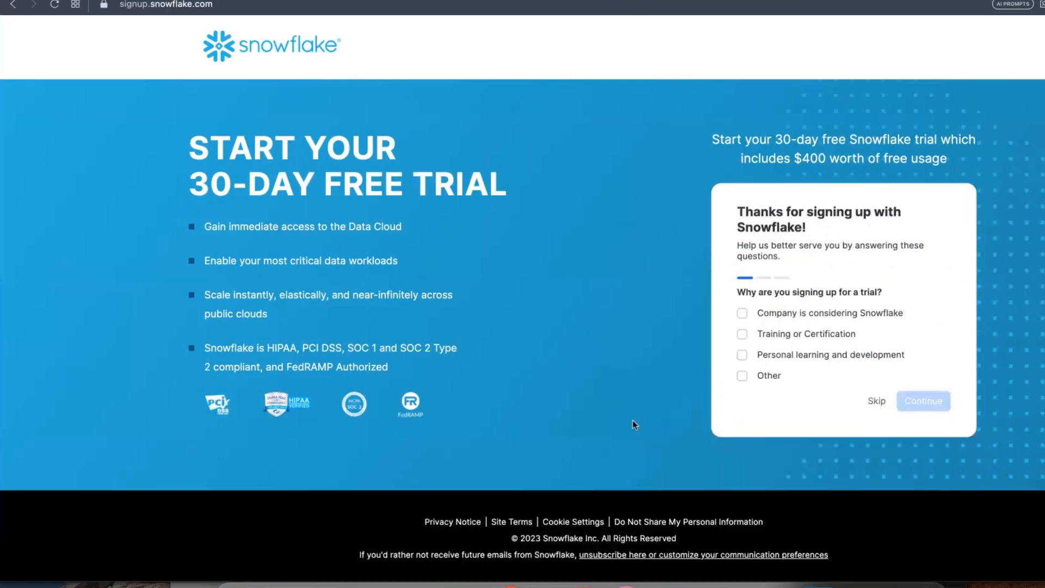
{"action": "mouse_move", "coordinate": [886, 392]}
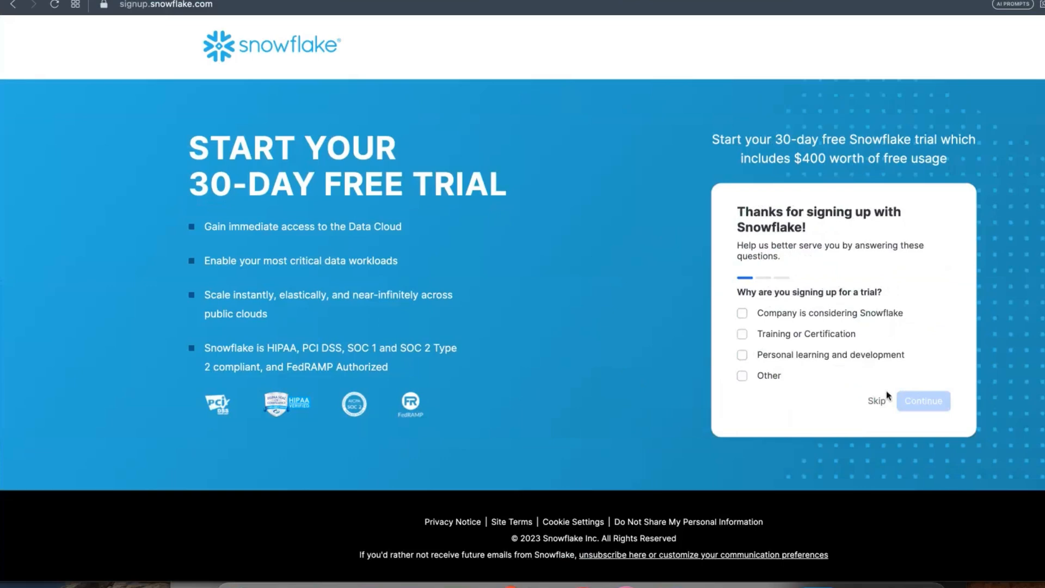
Step: Skip the 'Thanks for signing up' reason survey
{"action": "left_click", "coordinate": [923, 401]}
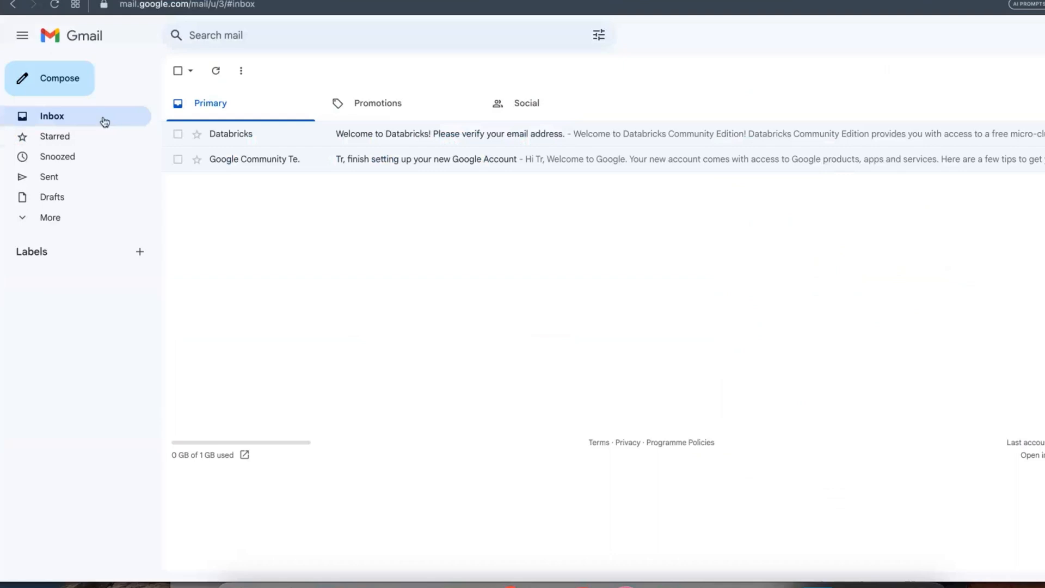
{"action": "mouse_move", "coordinate": [103, 121]}
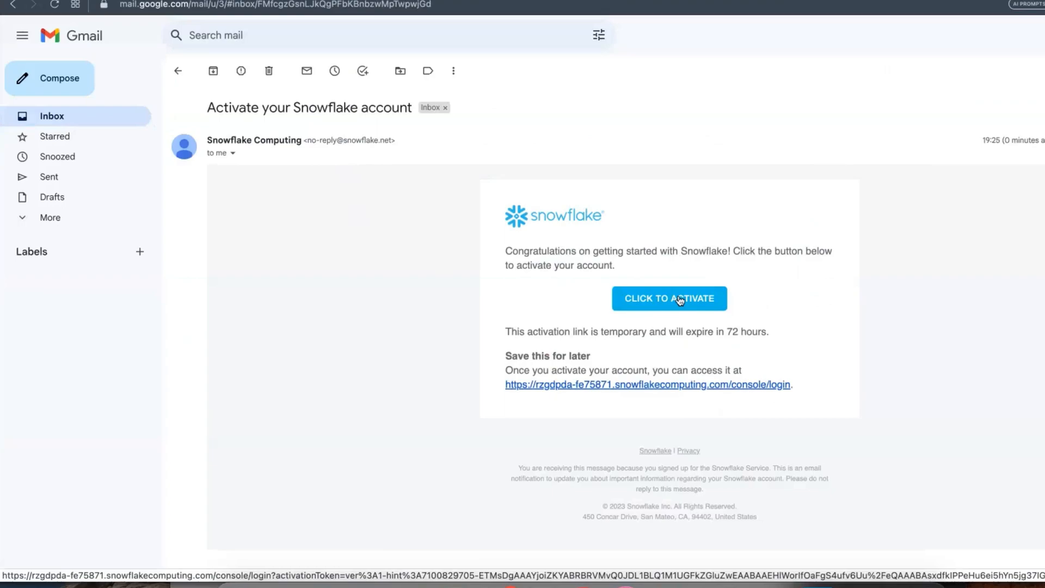
Step: Follow the CLICK TO ACTIVATE link in the Snowflake activation email
{"action": "left_click", "coordinate": [668, 298]}
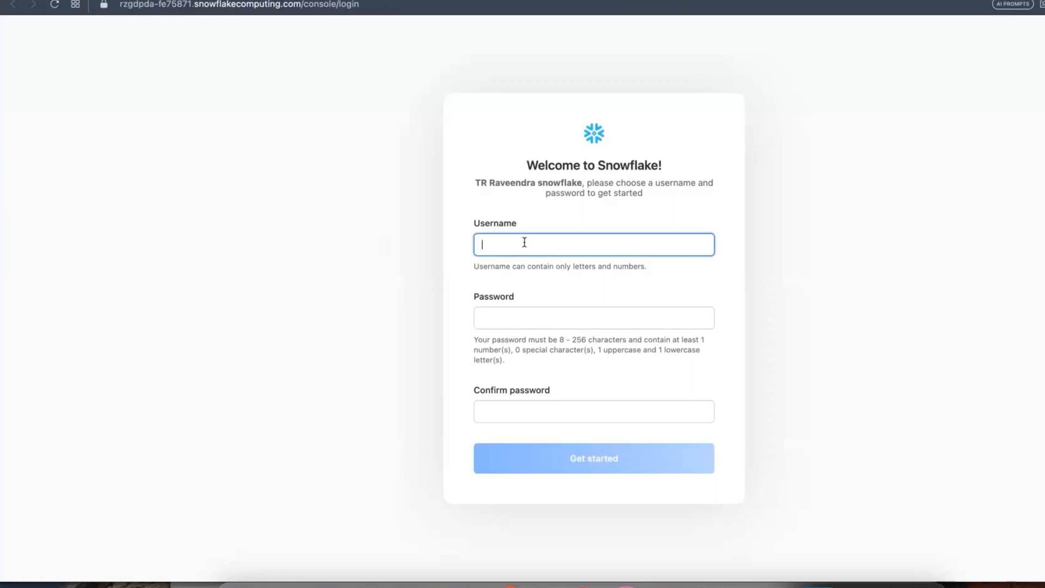
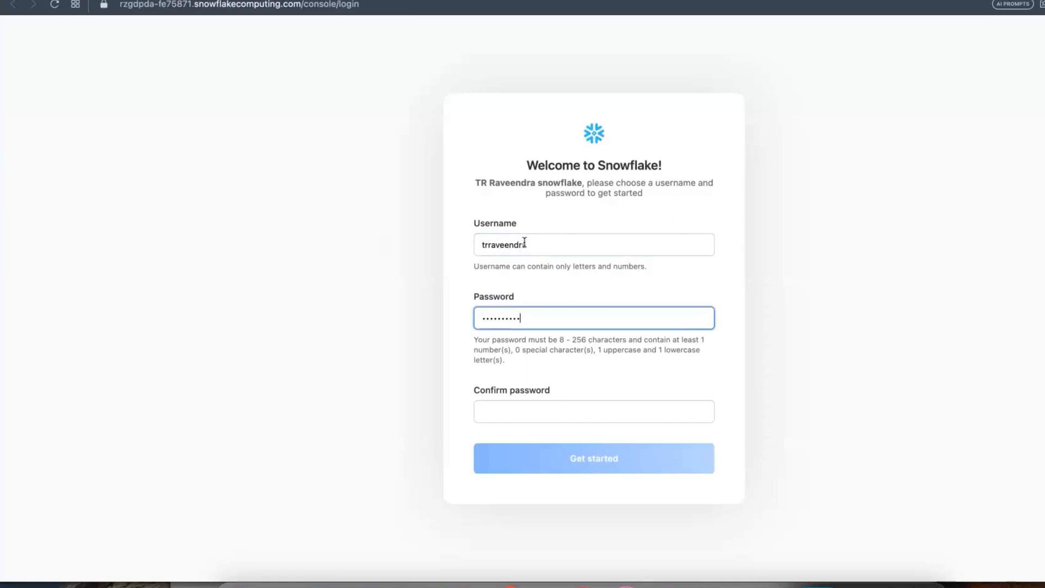
Step: Set username 'trrave' with a confirmed password and get started into Snowsight
{"action": "left_click", "coordinate": [592, 412]}
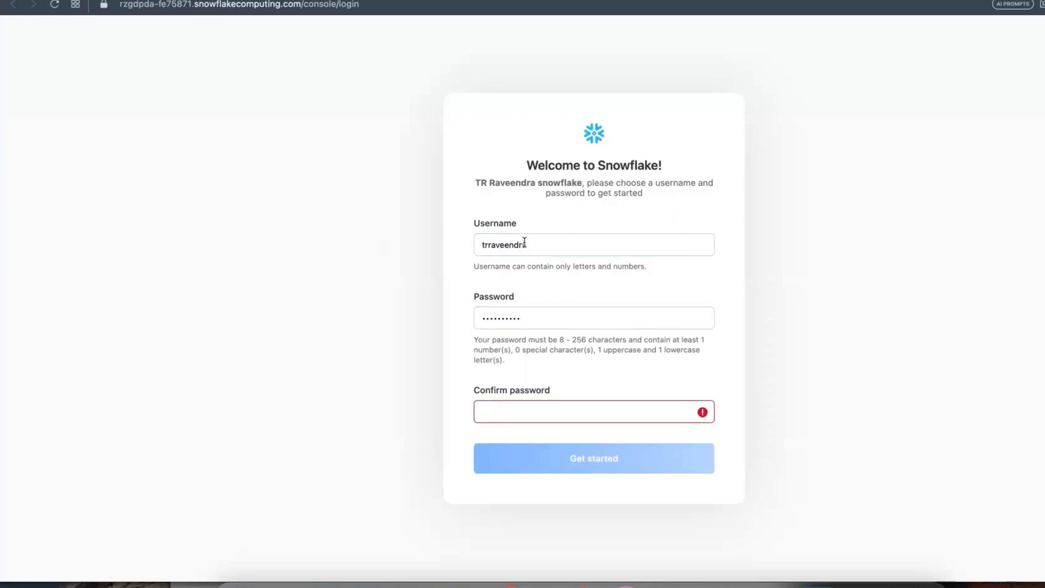
{"action": "type", "text": "•••••"}
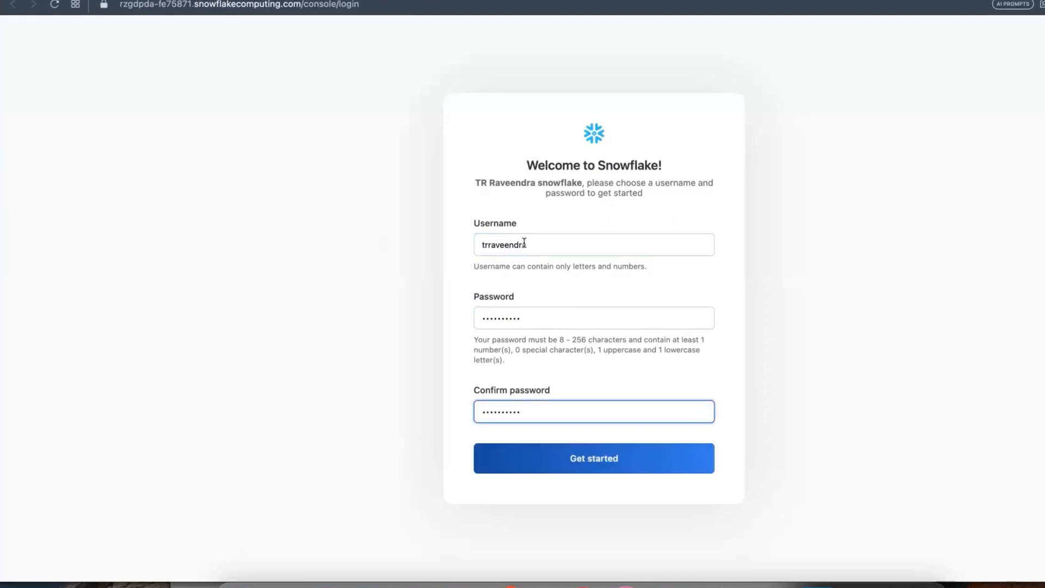
{"action": "left_click", "coordinate": [592, 459]}
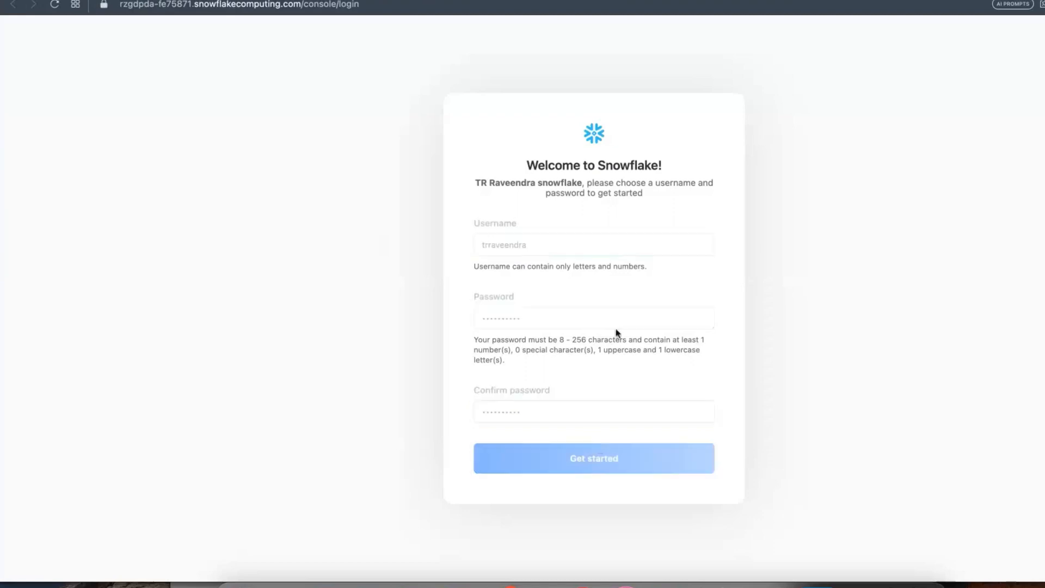
{"action": "left_click", "coordinate": [592, 458]}
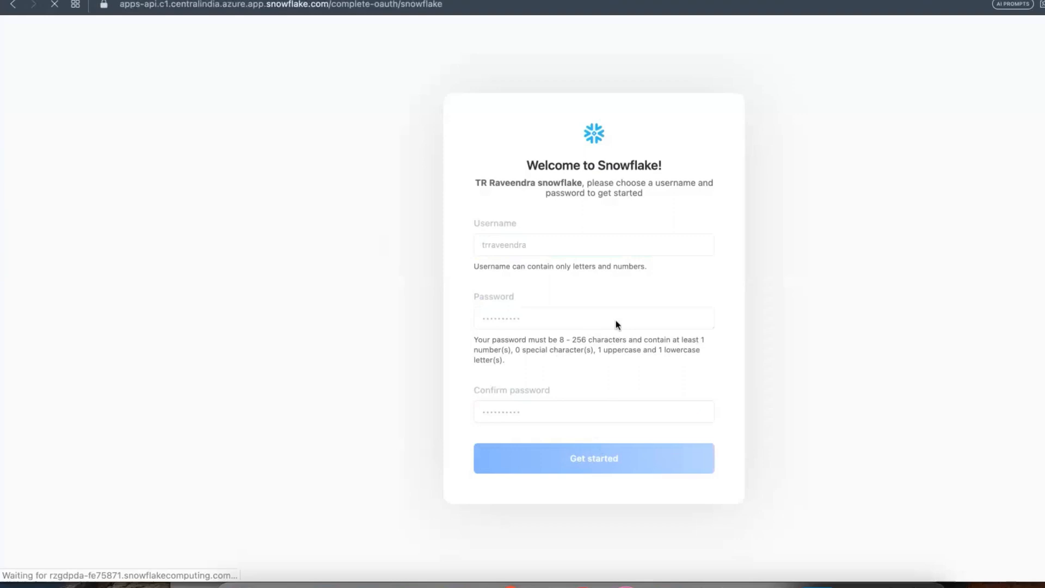
{"action": "left_click", "coordinate": [592, 459]}
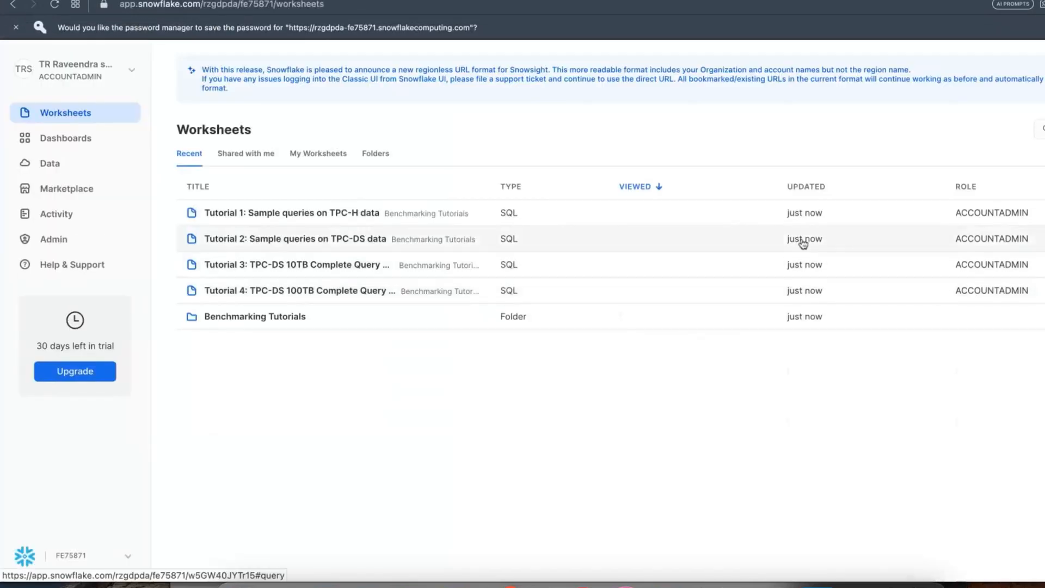
Step: Create a new SQL worksheet from the Worksheets page
{"action": "left_click", "coordinate": [17, 27]}
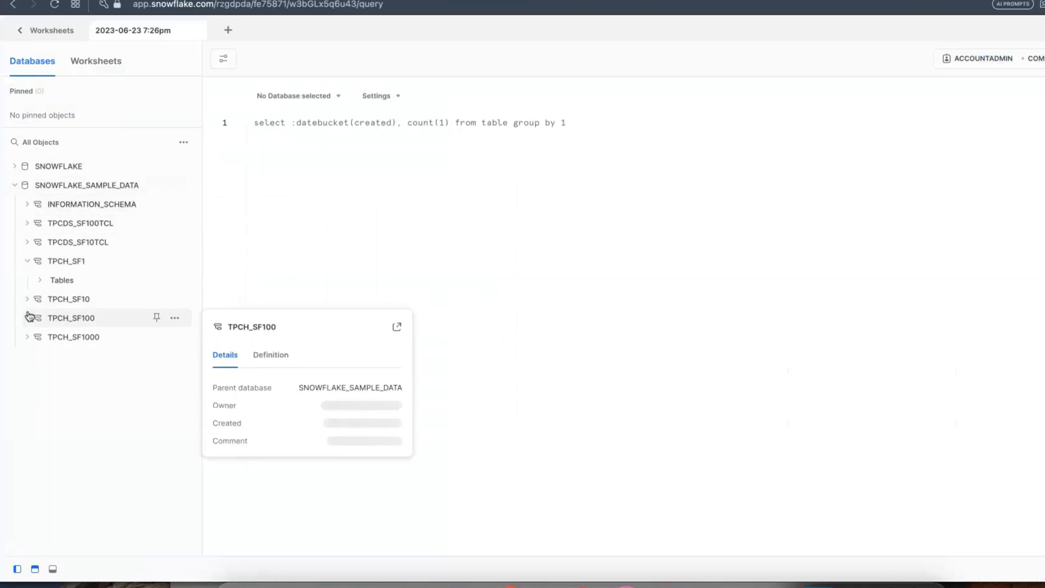
Step: Expand TPCH_SF1 tables and view NATION's details (25 rows, 4.0KB)
{"action": "left_click", "coordinate": [61, 279]}
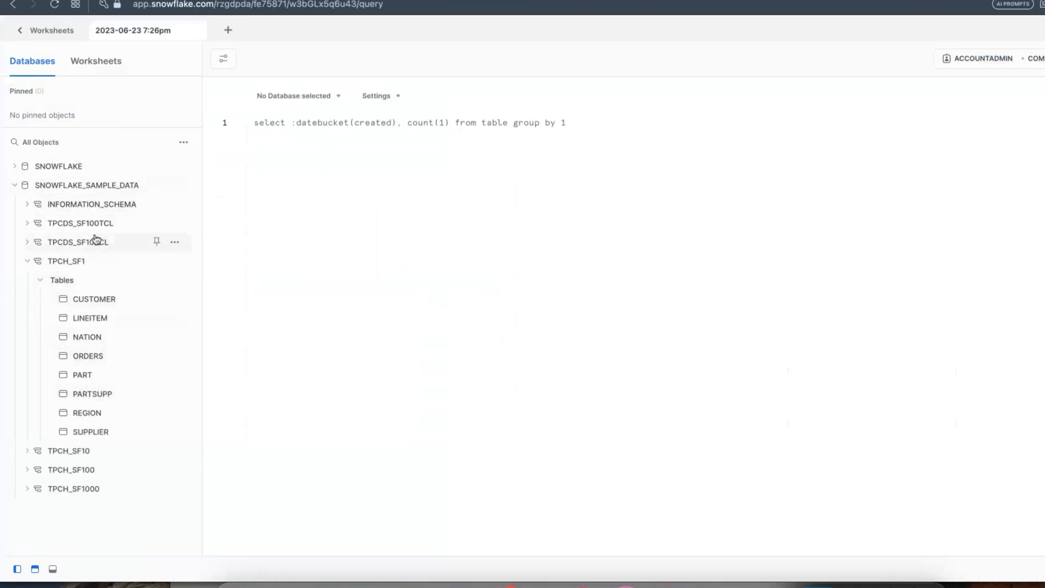
{"action": "left_click", "coordinate": [87, 336]}
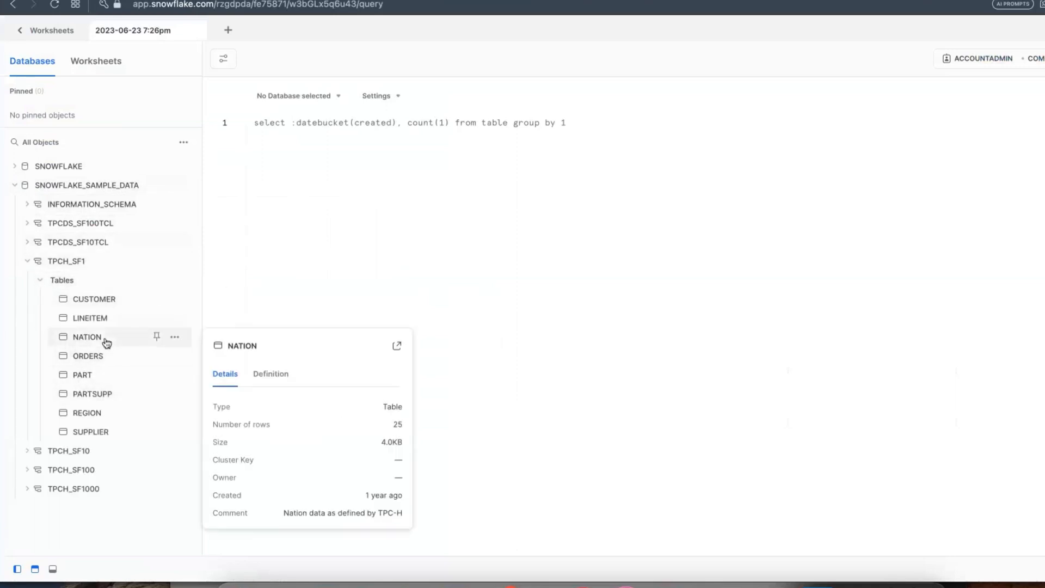